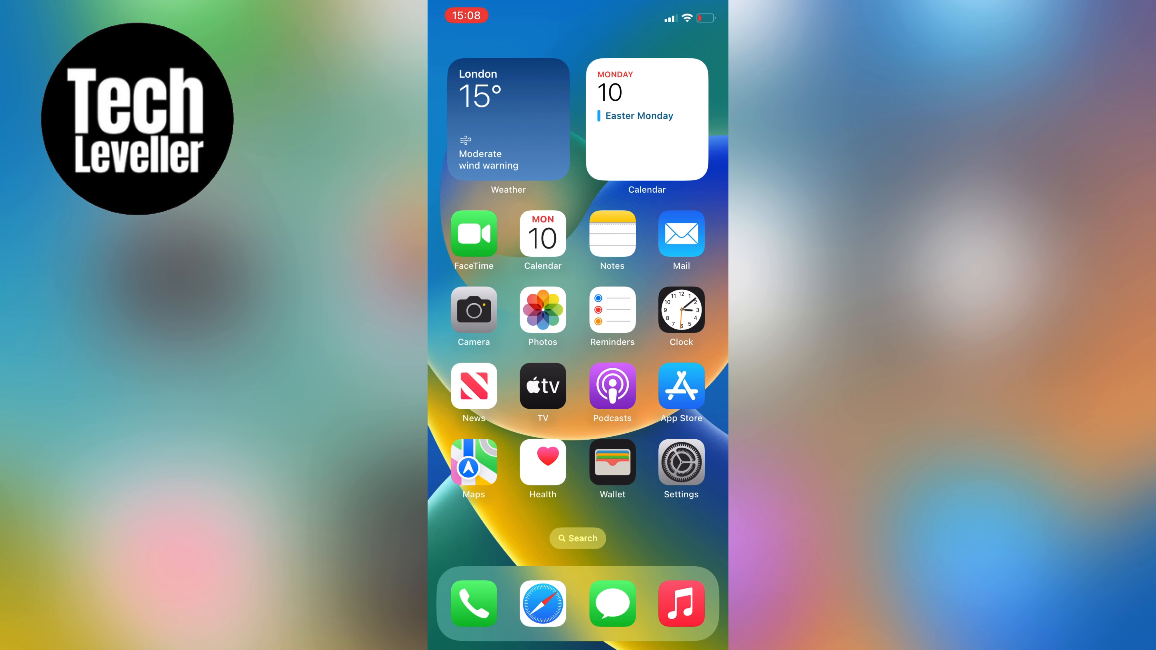
Reach the Phone settings from the dialler and device Settings.
click(472, 604)
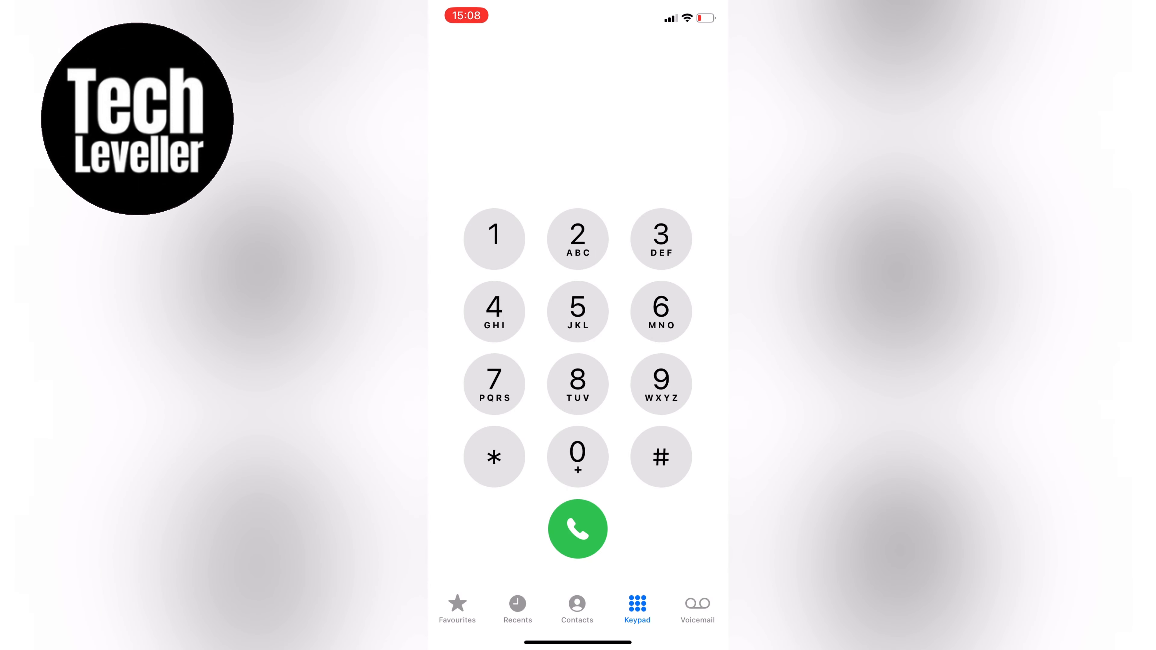
click(660, 457)
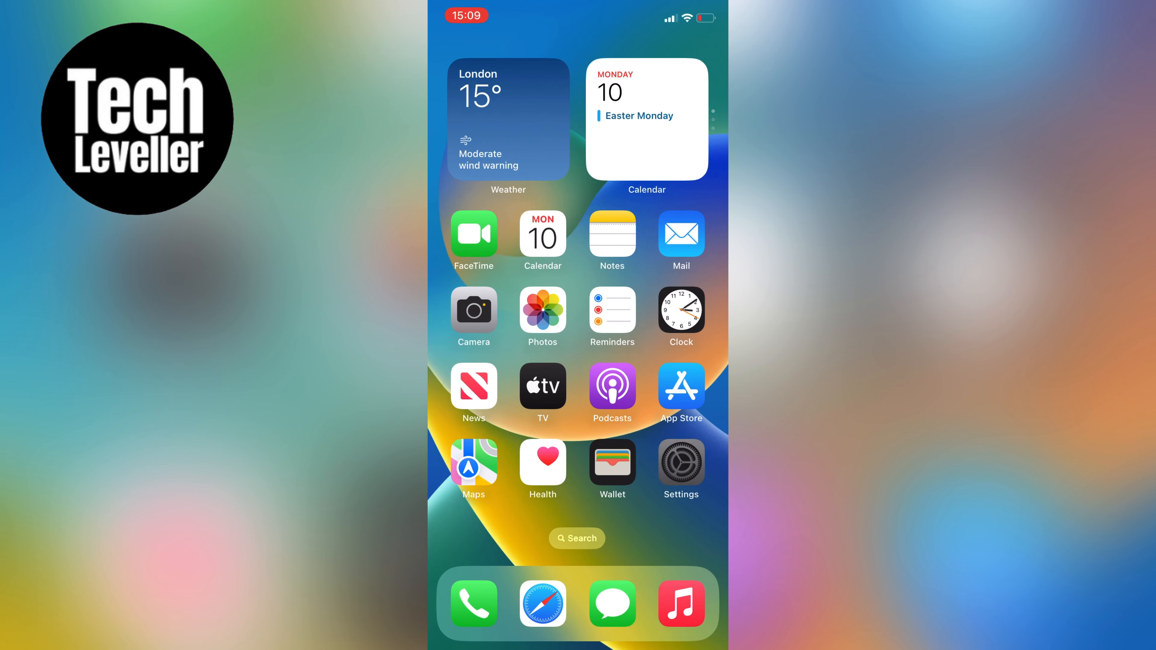
click(679, 468)
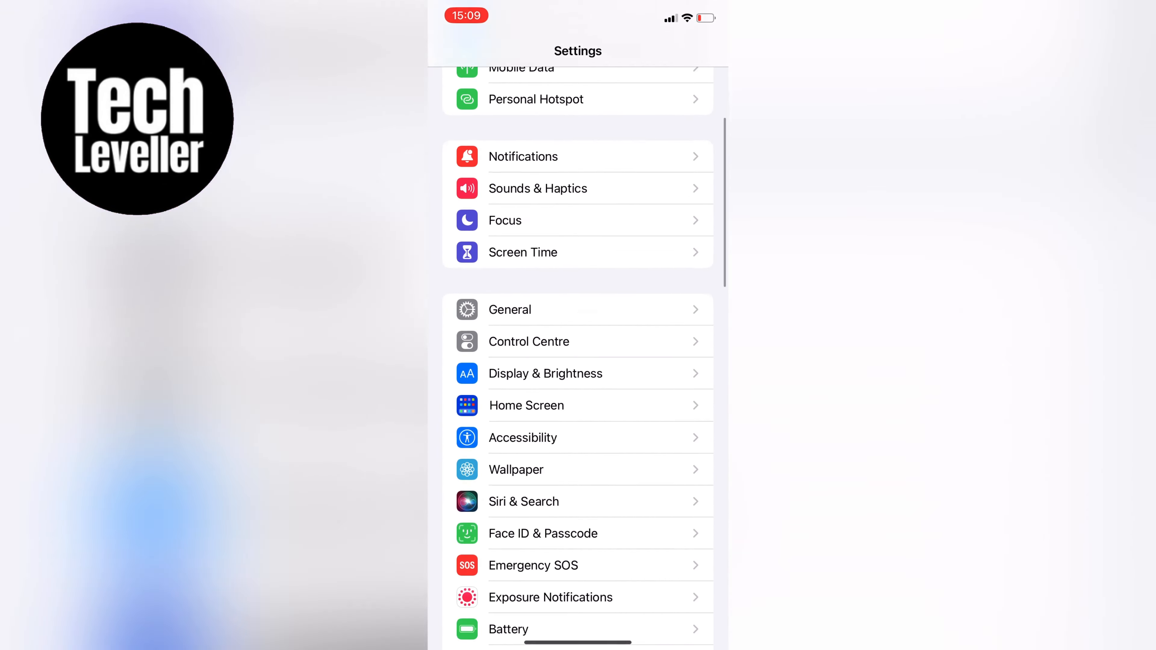
scroll(down, 3)
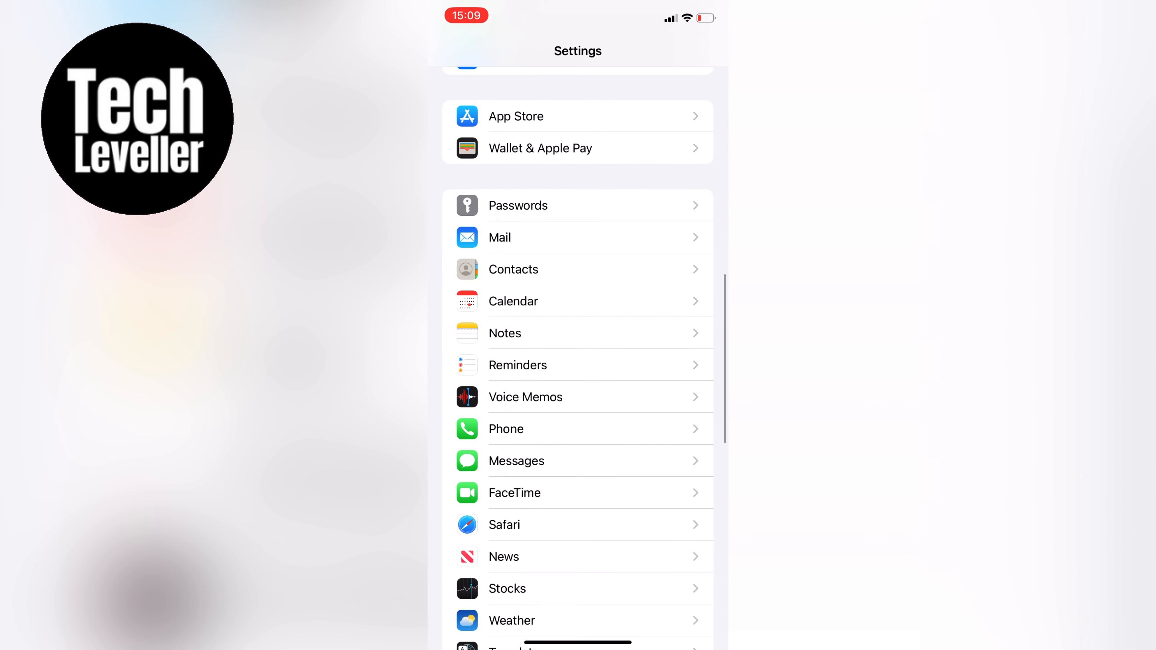
click(506, 429)
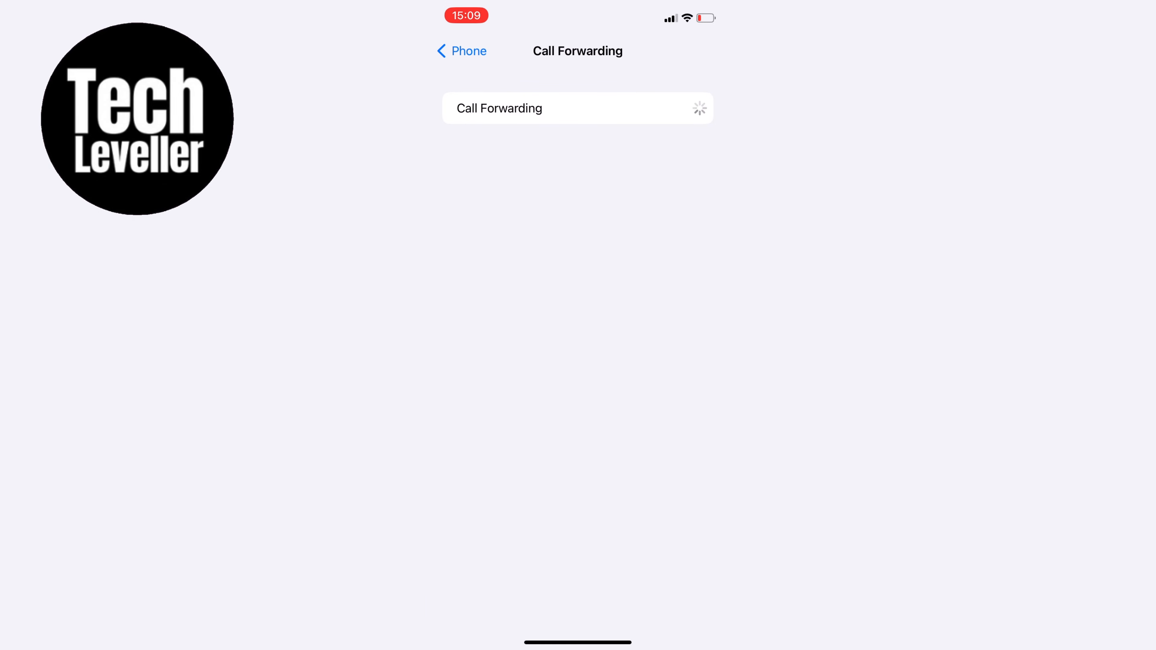
Turn Call Forwarding on and enter #004# in the Forward To field.
click(680, 108)
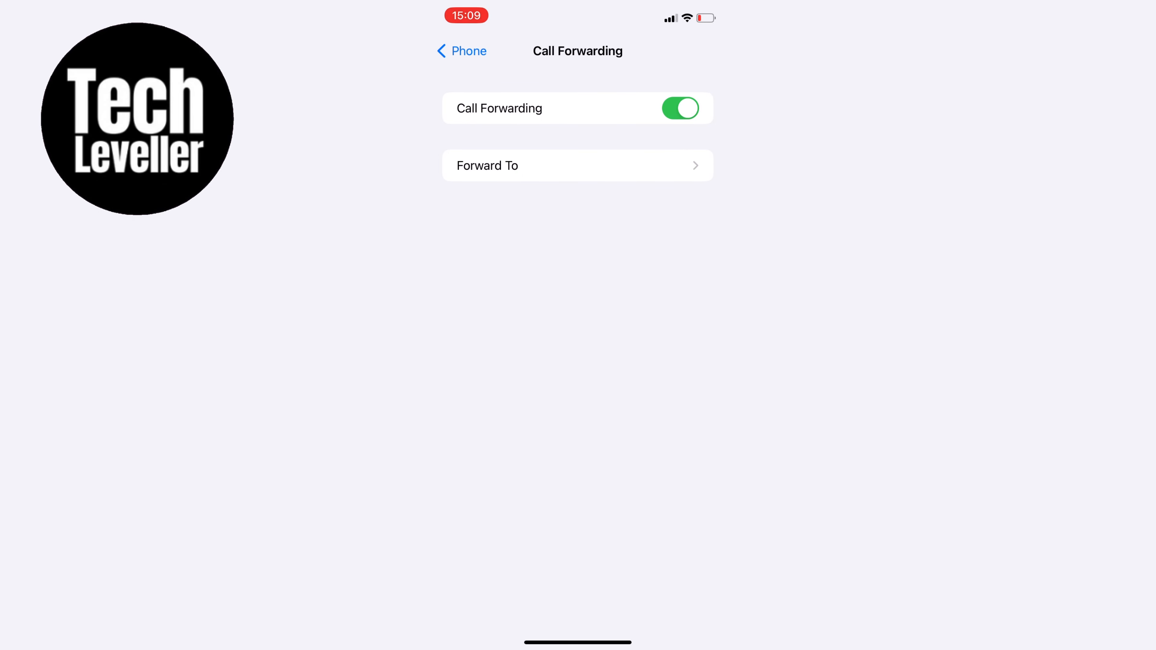
click(577, 165)
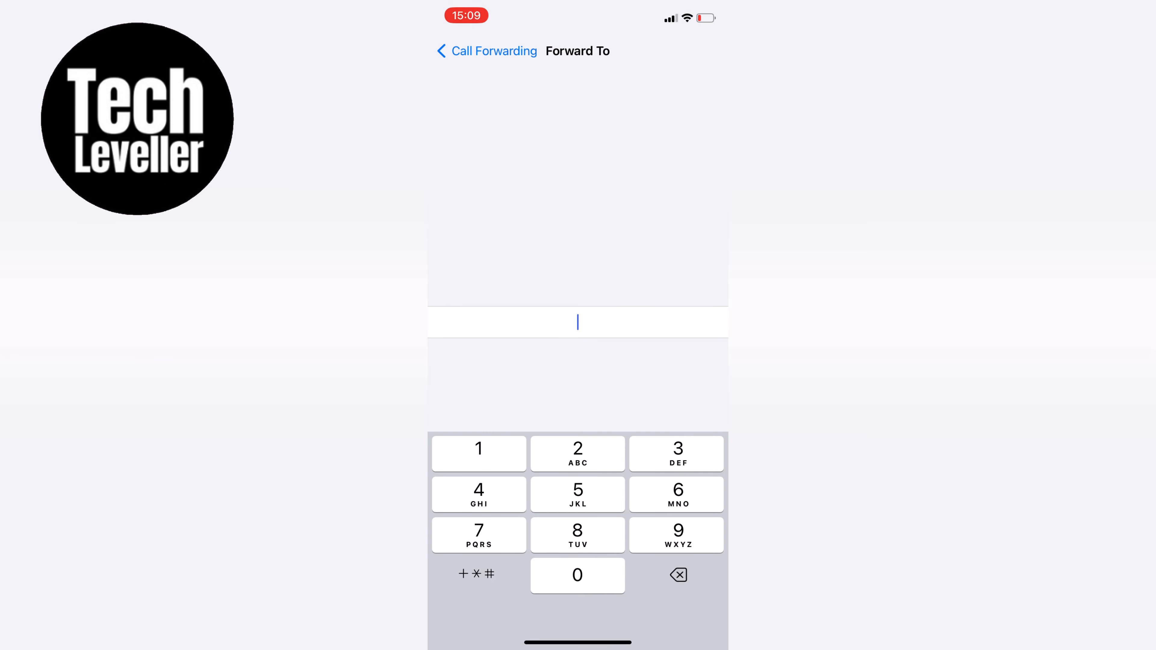
click(476, 574)
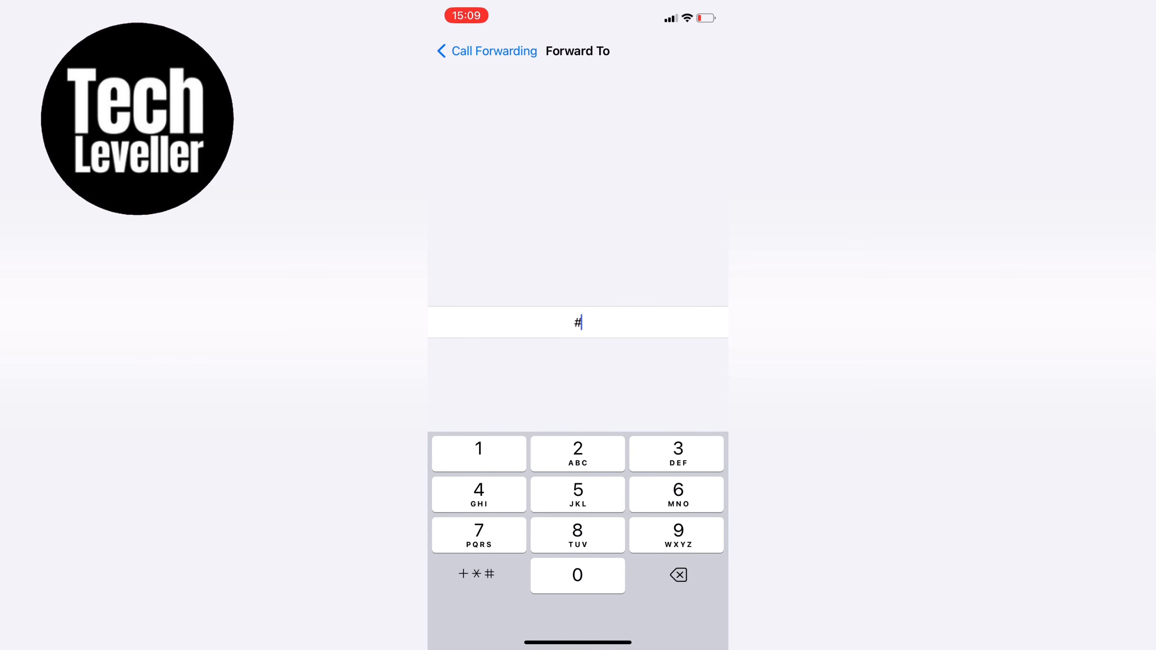
text(004#)
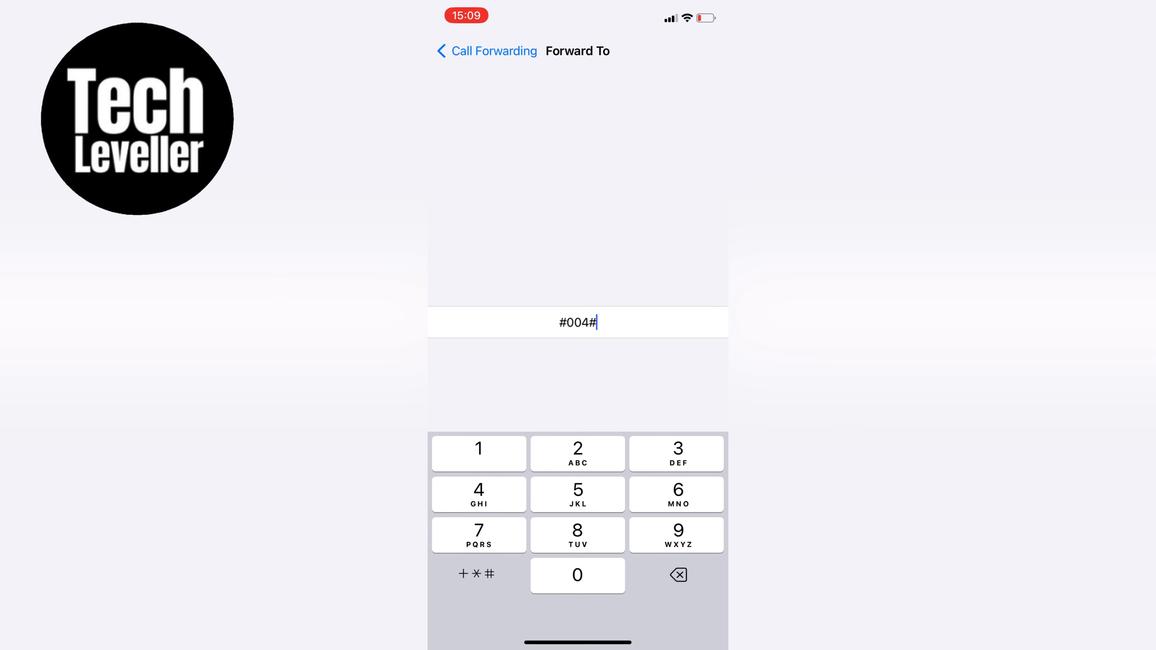